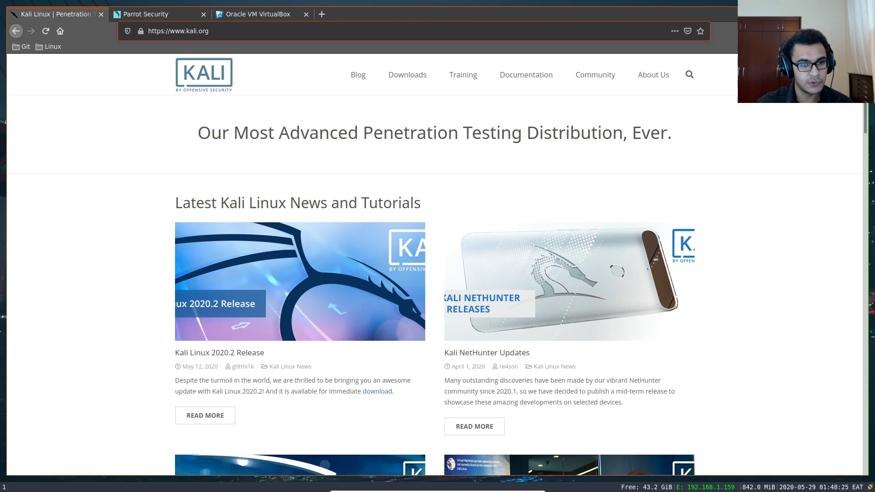
mouse_move(762, 222)
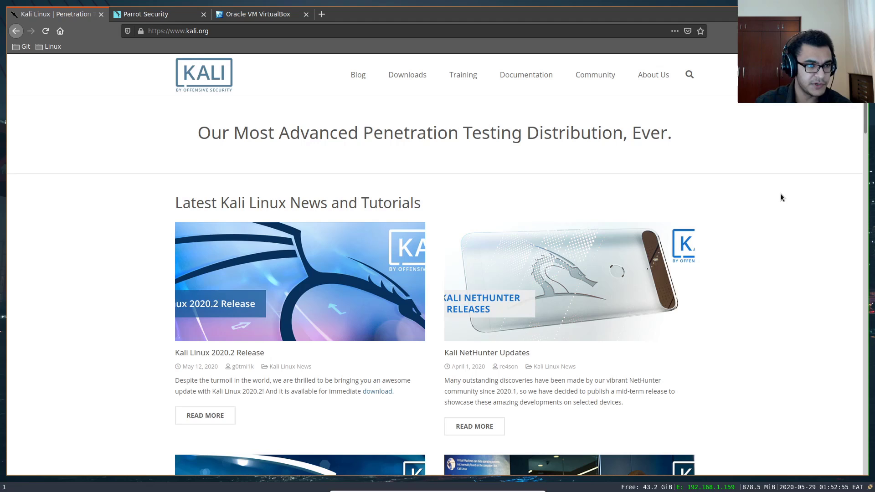
mouse_move(335, 110)
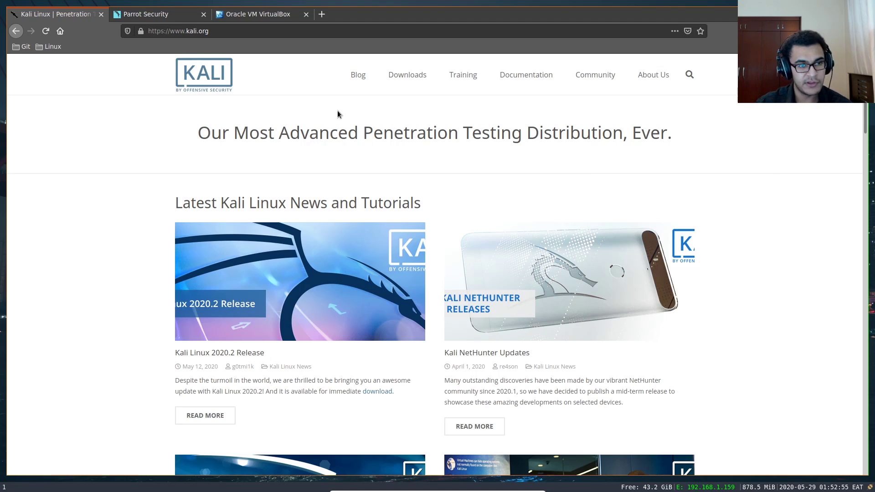
mouse_move(341, 119)
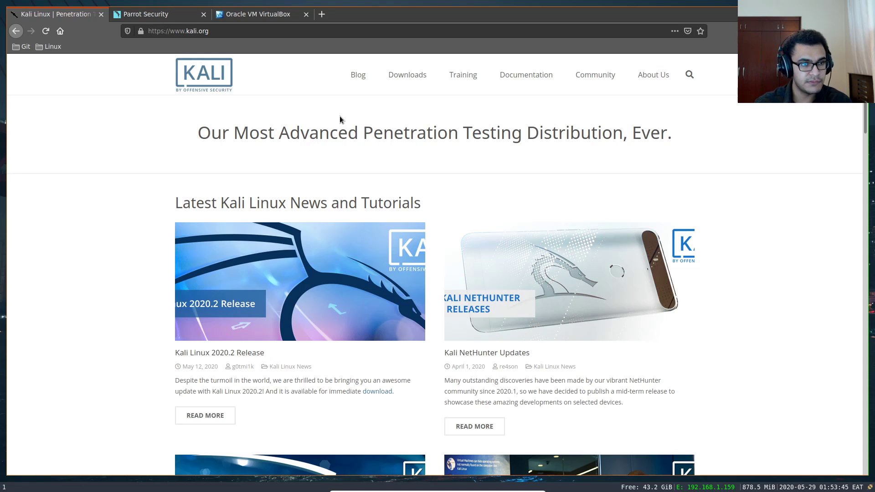
mouse_move(351, 113)
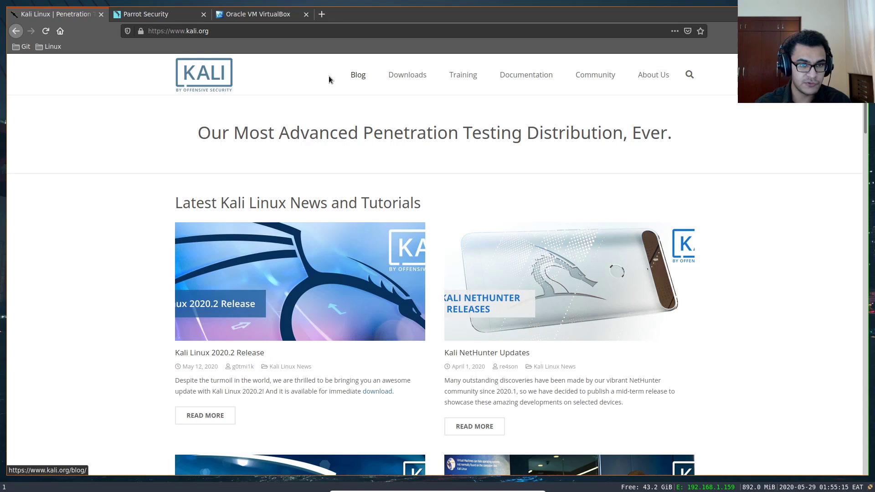
mouse_move(317, 73)
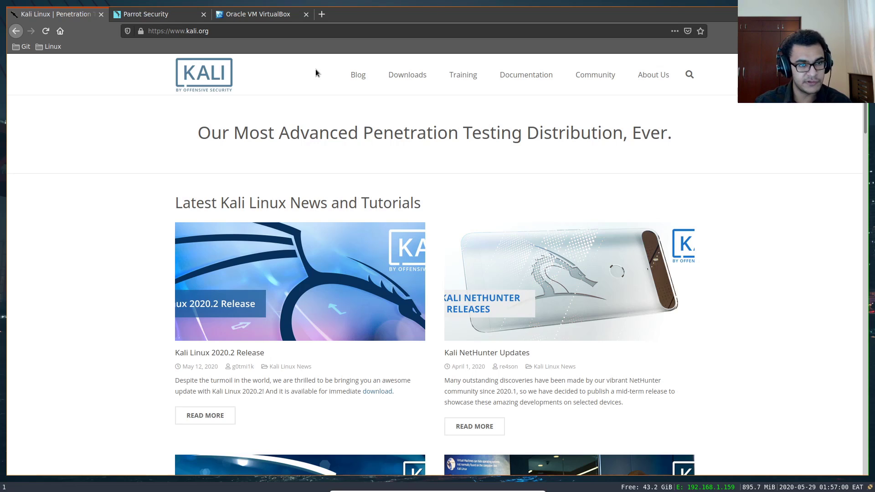
mouse_move(293, 4)
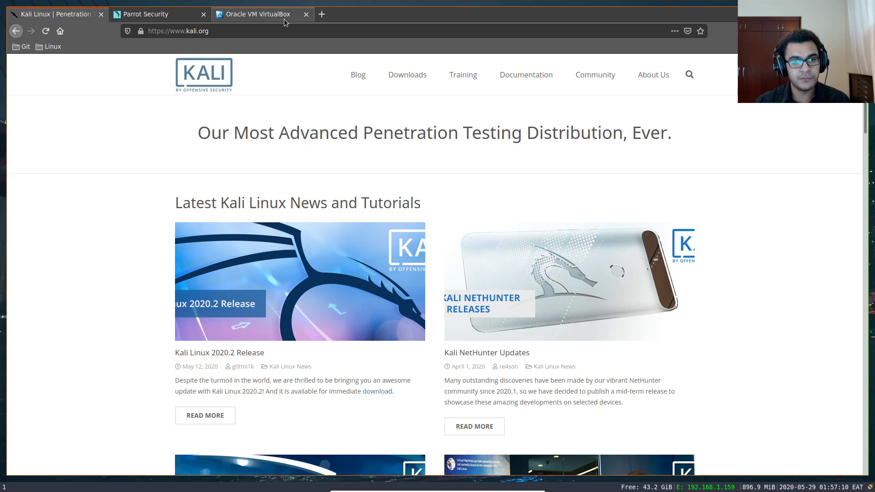
mouse_move(262, 14)
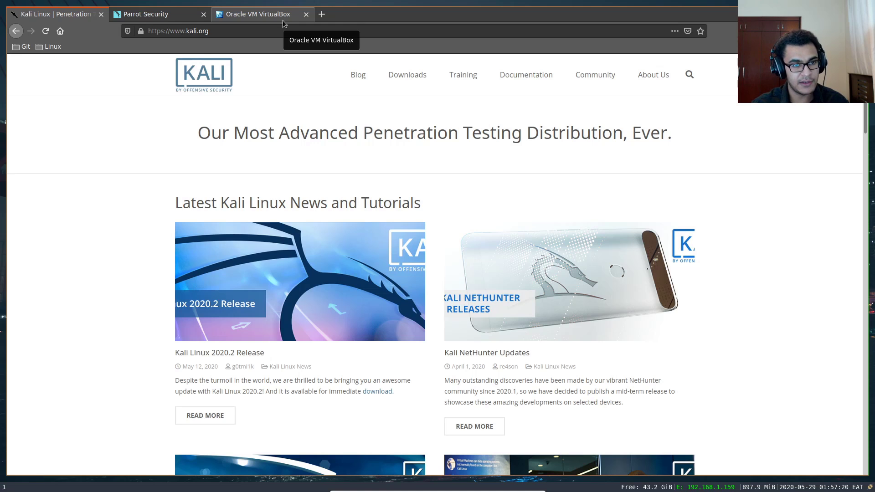
Glance at the VirtualBox tab, then navigate the Kali Linux site to its downloads page.
click(263, 14)
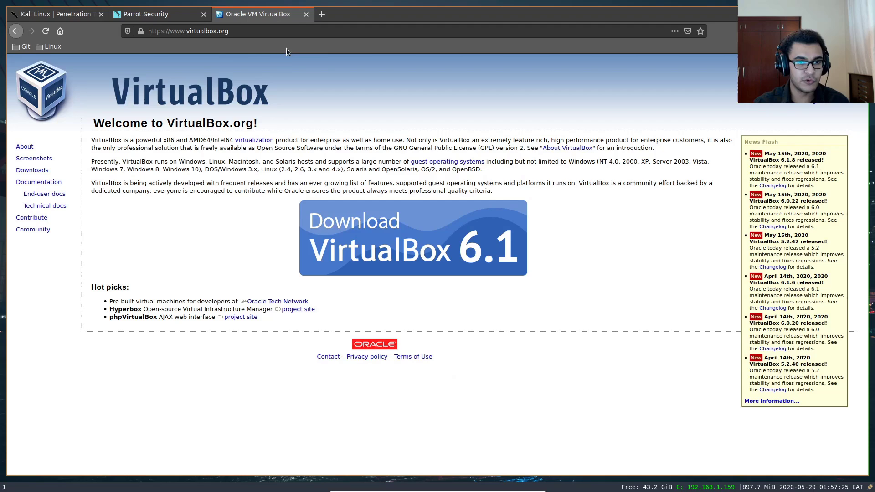
mouse_move(288, 71)
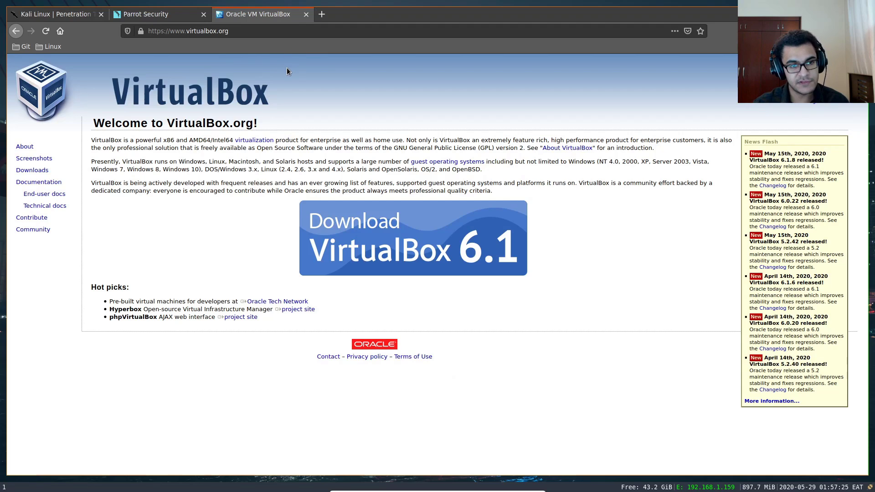
mouse_move(189, 48)
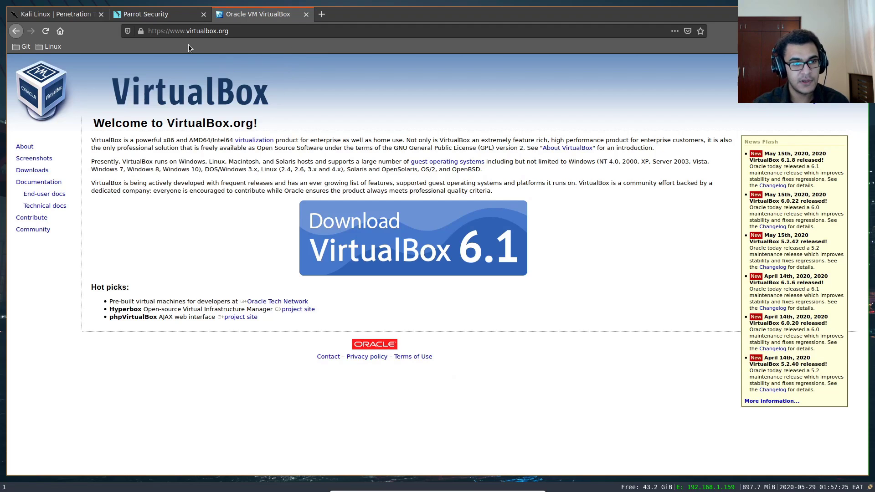
click(55, 14)
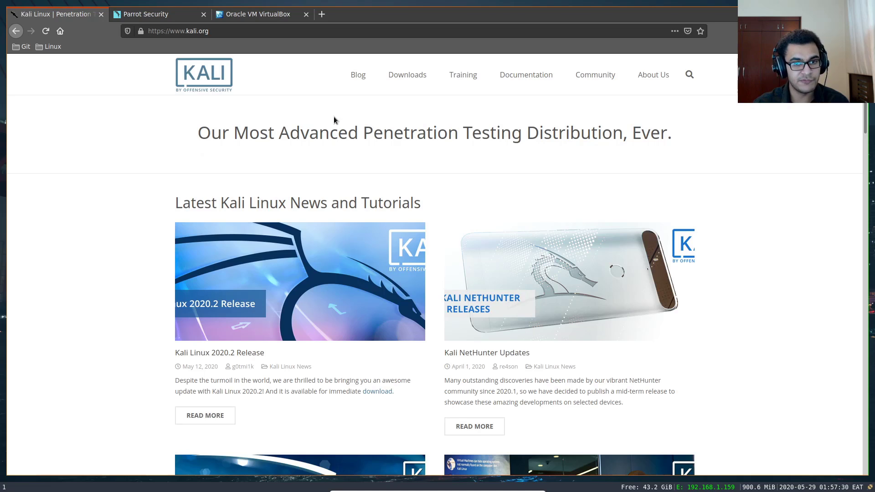
mouse_move(408, 93)
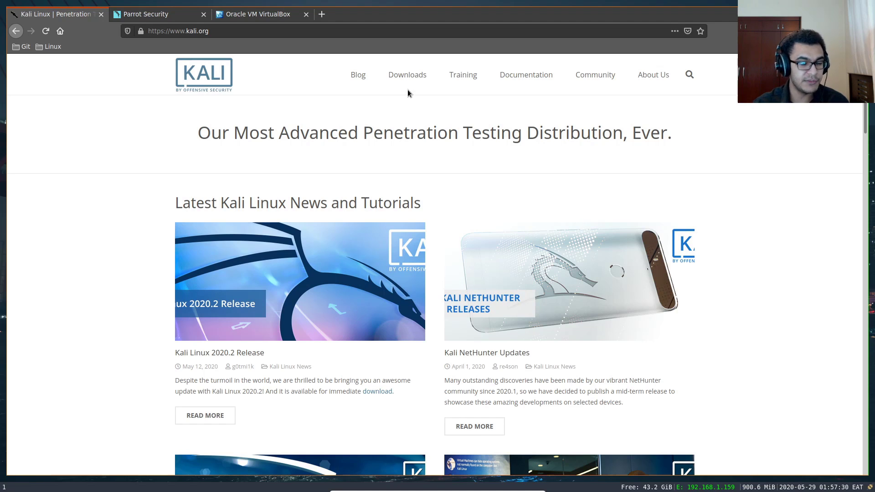
click(407, 74)
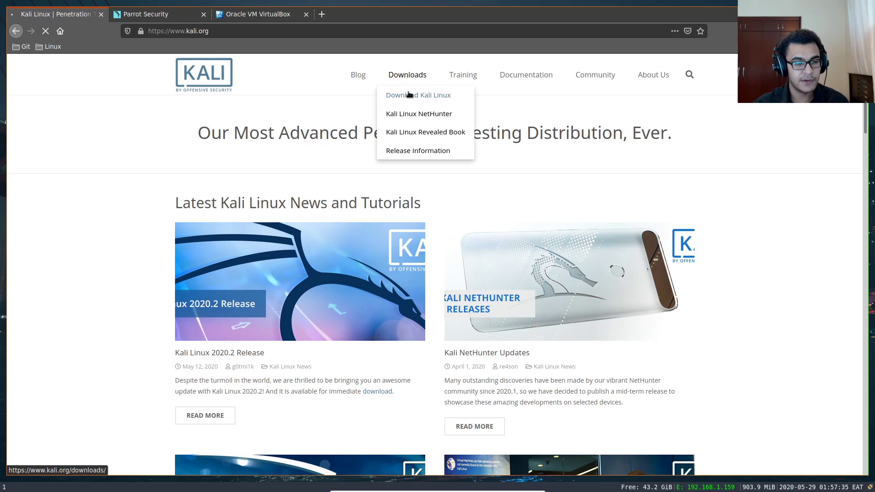
click(417, 94)
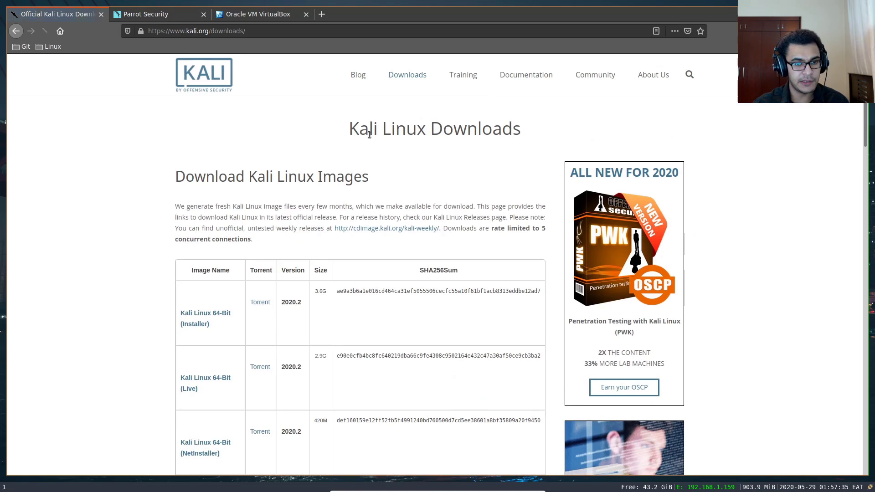
Scroll through the Kali download image table, then switch to the Parrot Security tab.
scroll(down, 3)
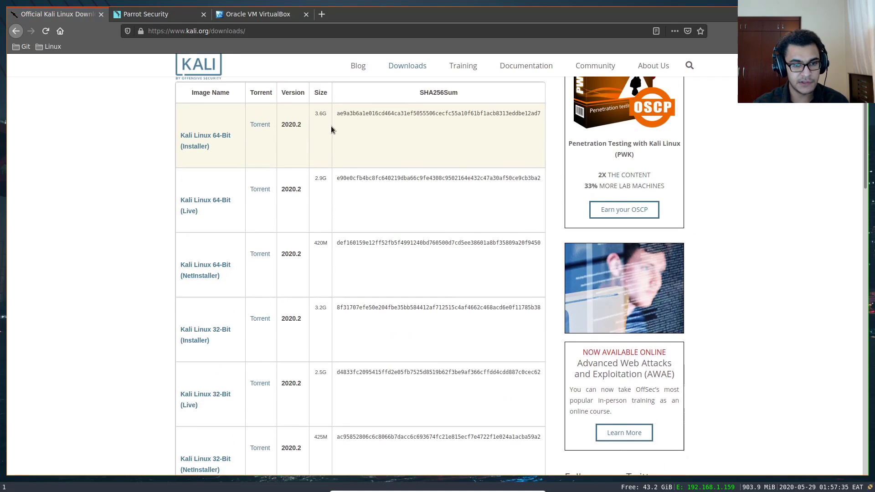
mouse_move(221, 196)
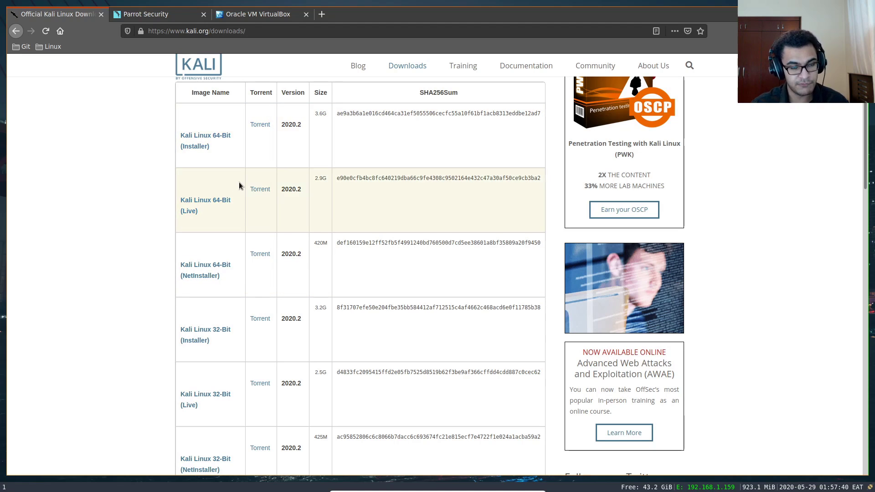
scroll(down, 3)
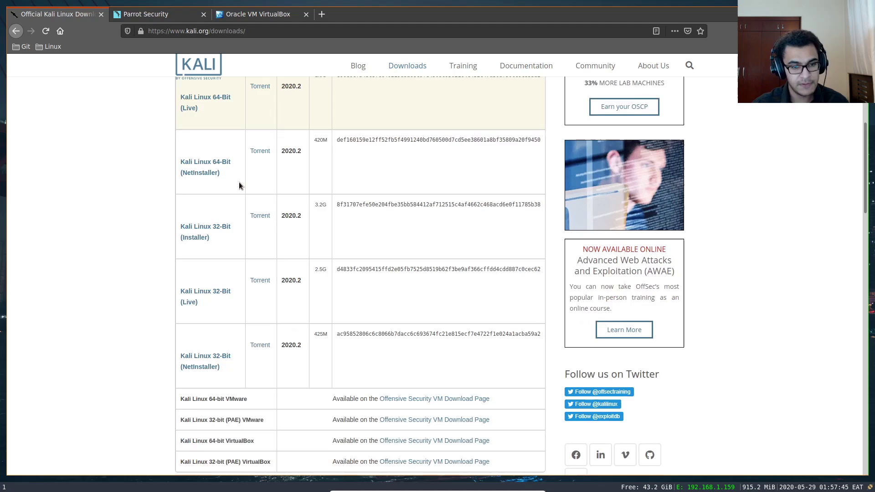
scroll(down, 3)
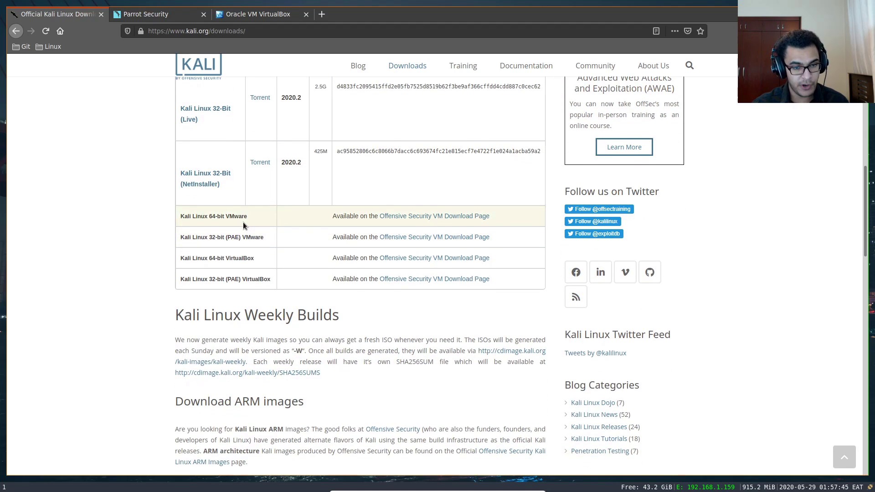
mouse_move(385, 263)
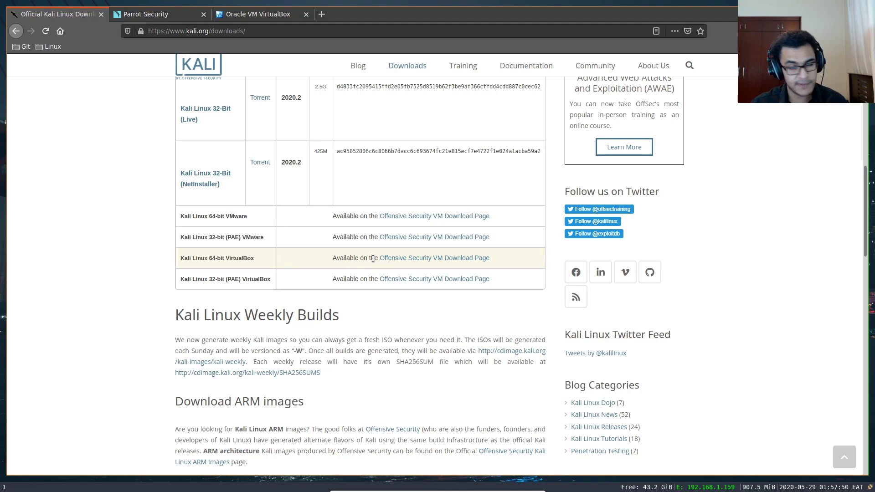
mouse_move(317, 184)
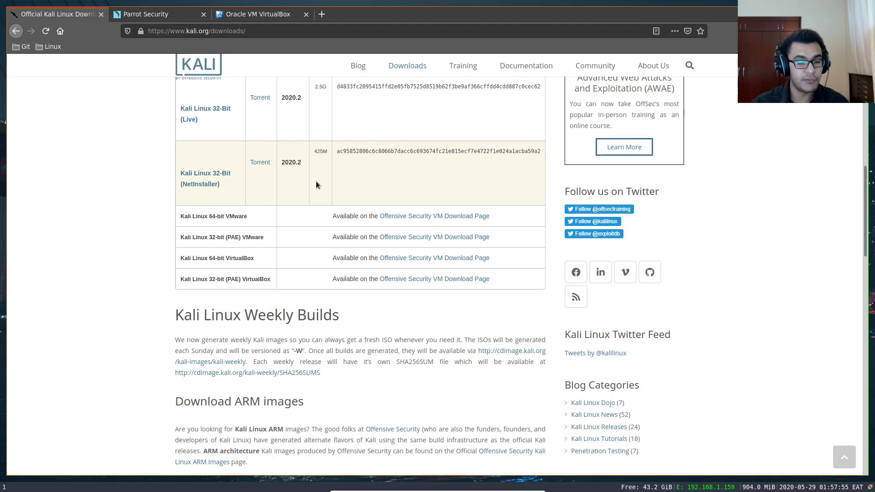
scroll(down, 3)
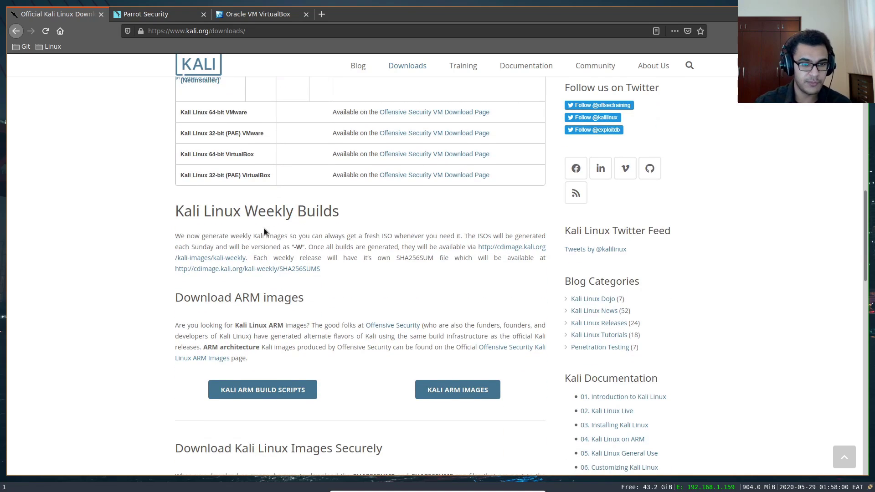
scroll(up, 3)
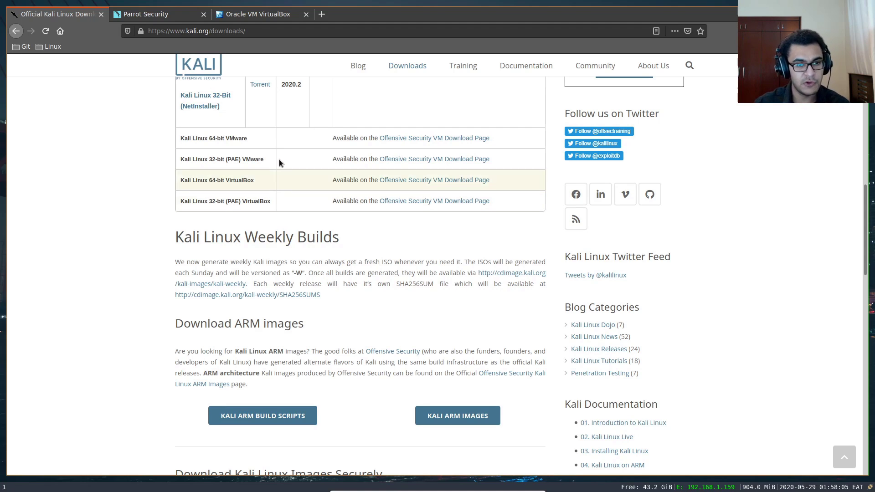
scroll(up, 3)
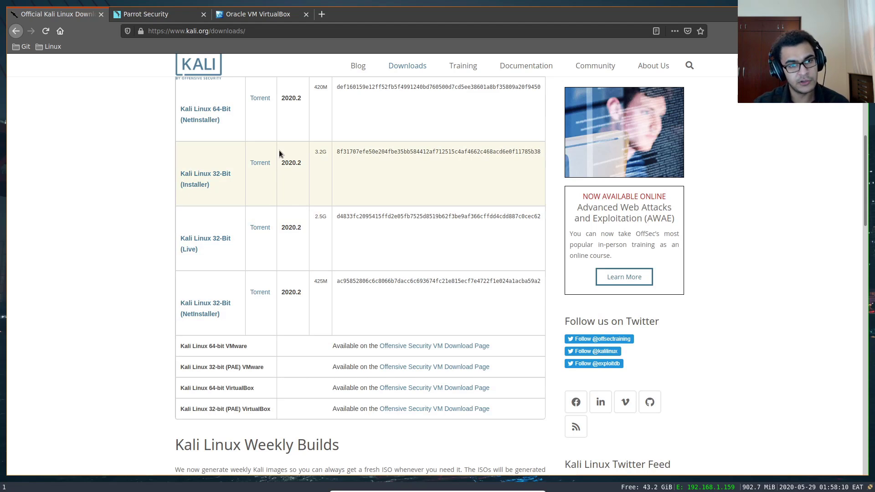
mouse_move(188, 54)
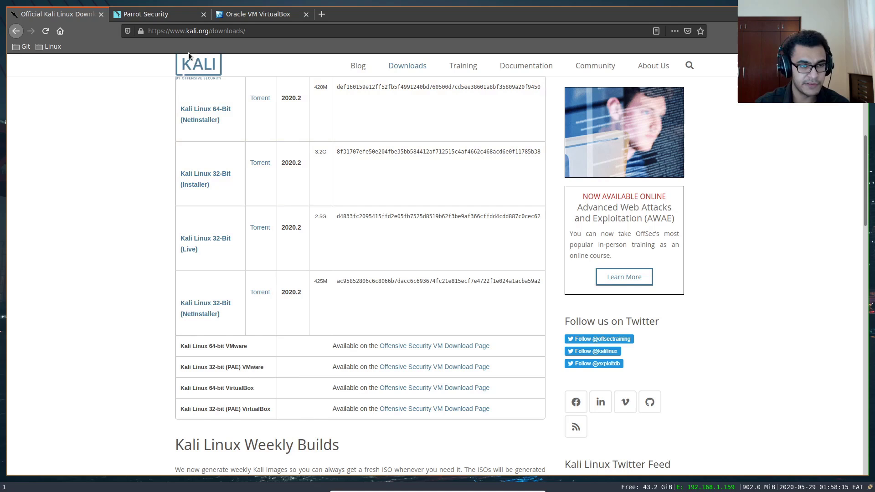
click(160, 14)
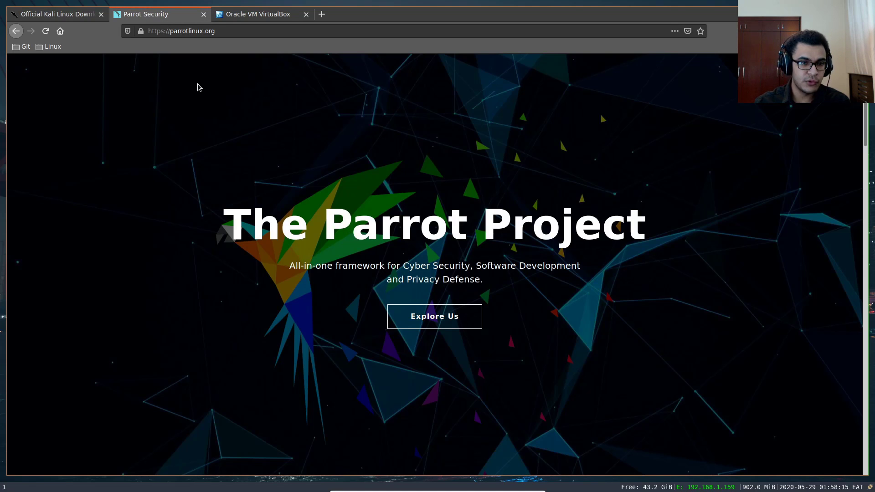
Scroll the Parrot OS introduction, view the VirtualBox tab, then return to Kali downloads.
scroll(down, 3)
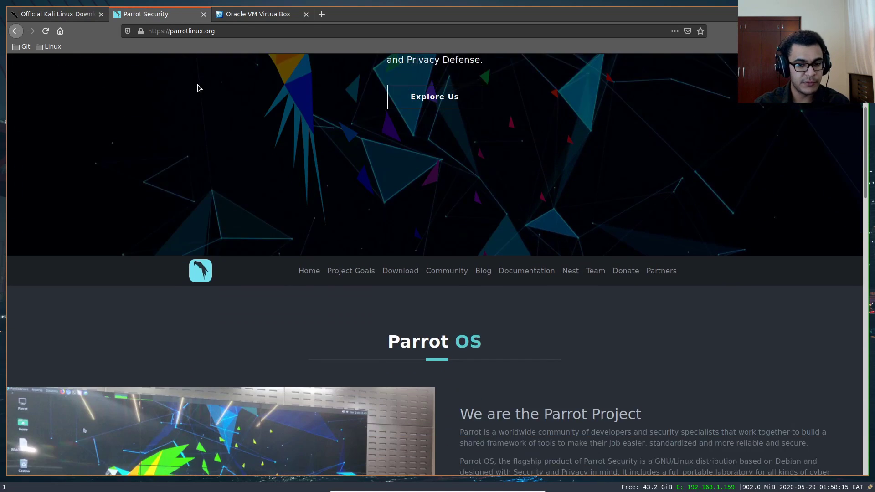
scroll(down, 3)
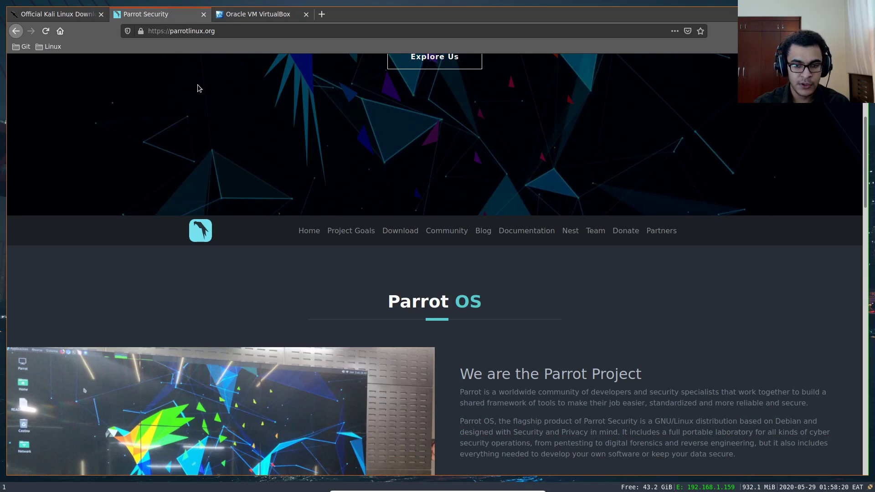
scroll(up, 3)
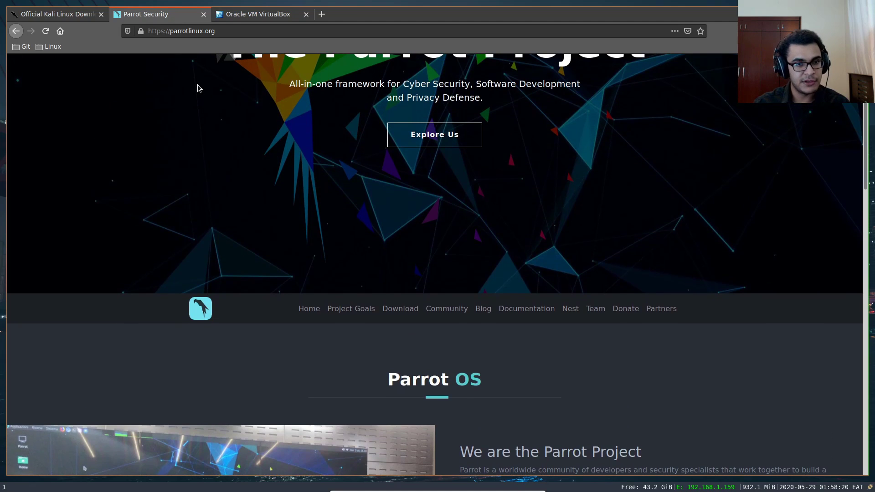
click(258, 14)
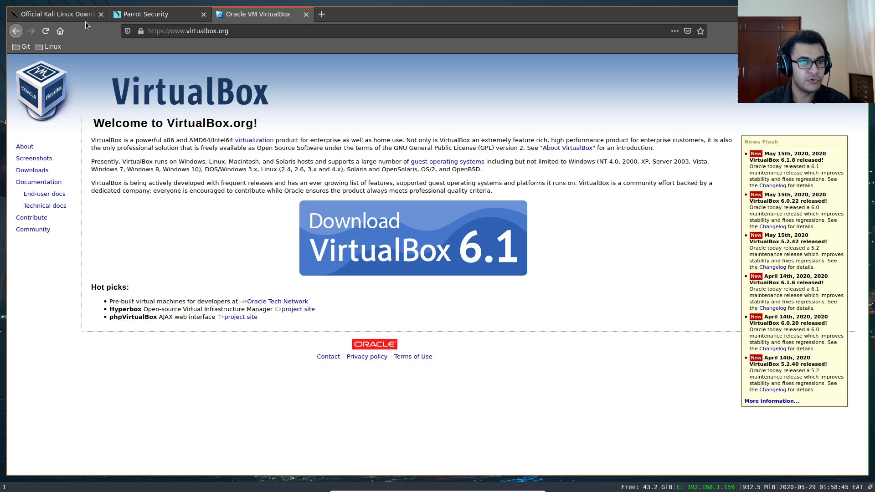
click(53, 14)
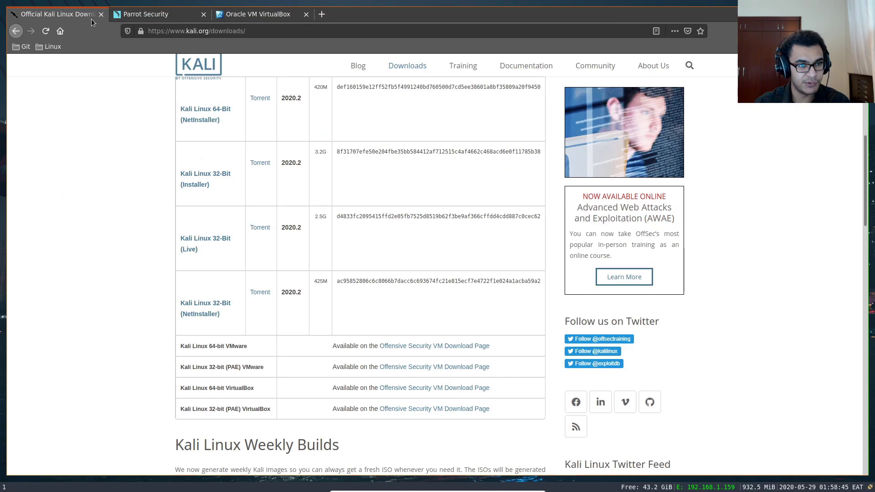
scroll(up, 3)
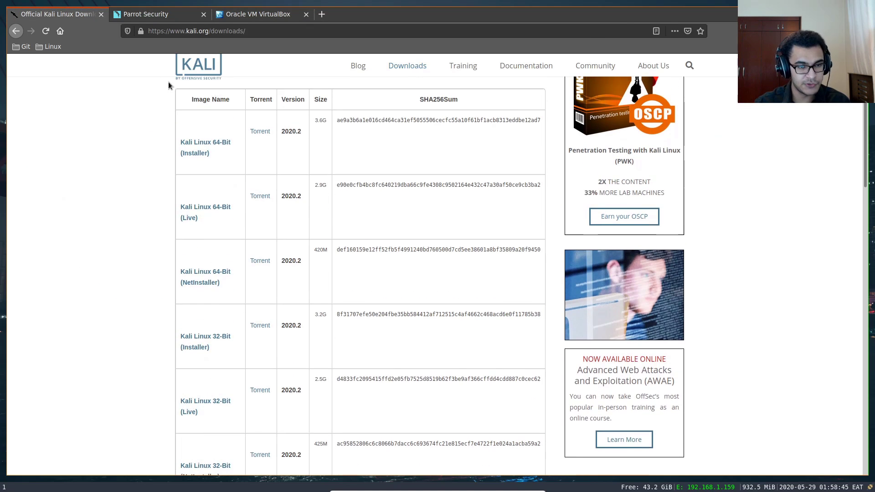
scroll(up, 3)
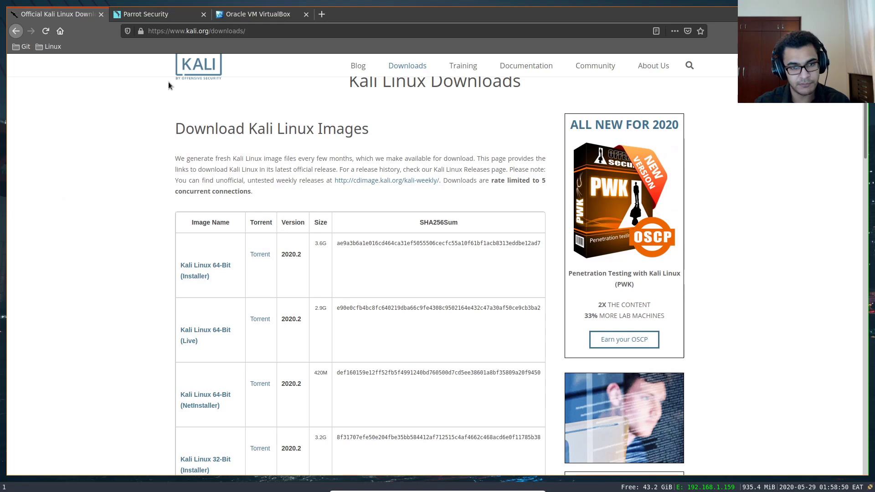
scroll(up, 3)
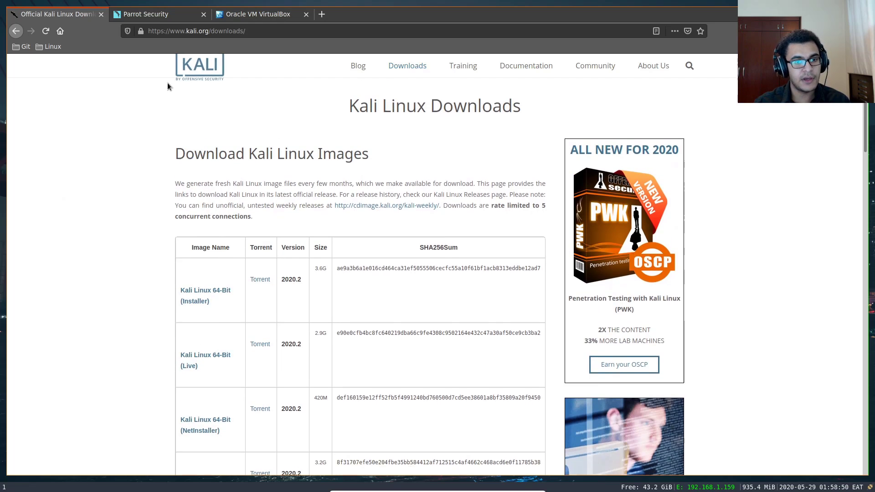
scroll(up, 3)
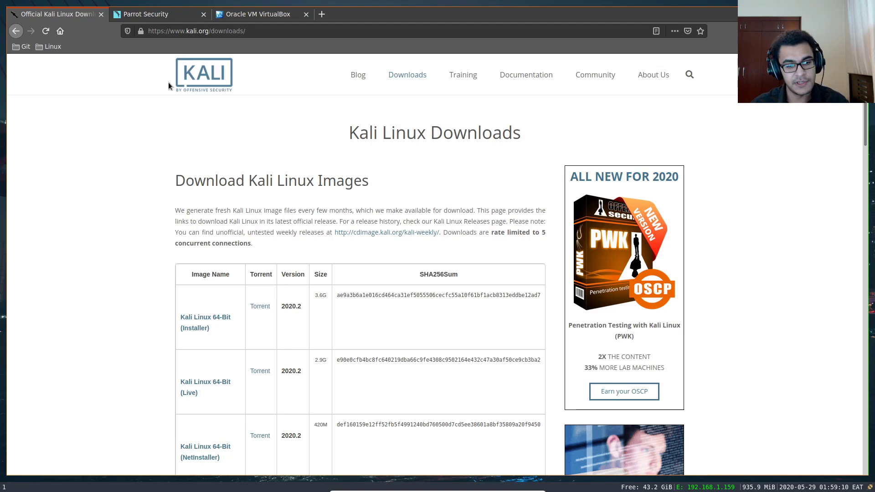
mouse_move(173, 100)
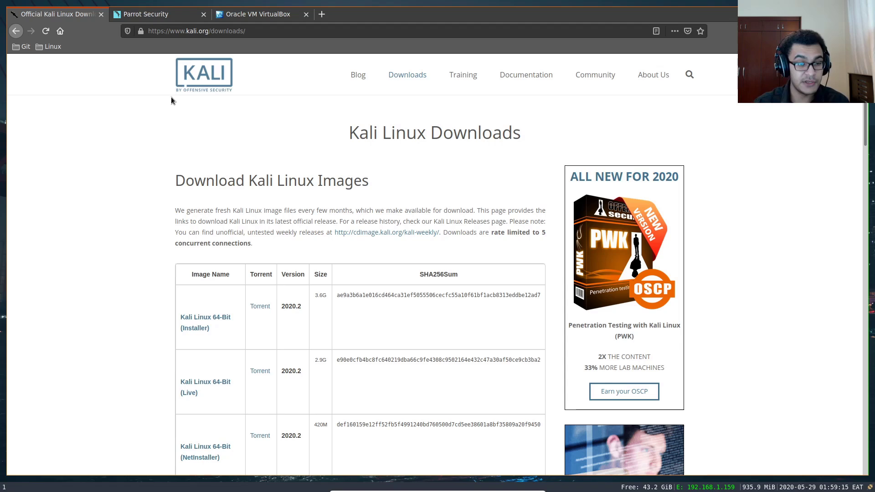